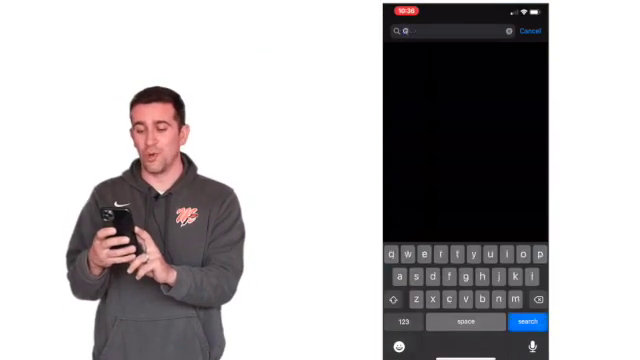
Search the phone for 'Google chat' and launch the app to its Chat tab
{"action": "type", "text": "Google chat"}
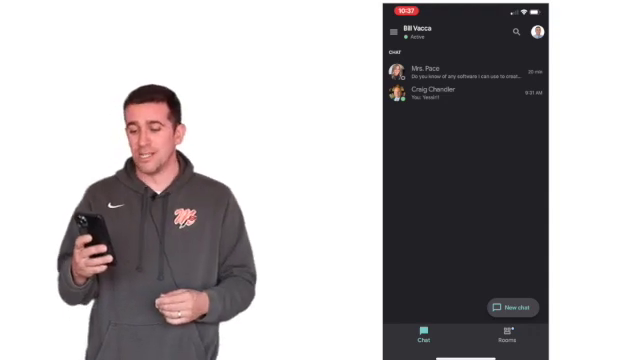
Visit the Draper Tech room, then back out to reach the What Works room
{"action": "left_click", "coordinate": [504, 338]}
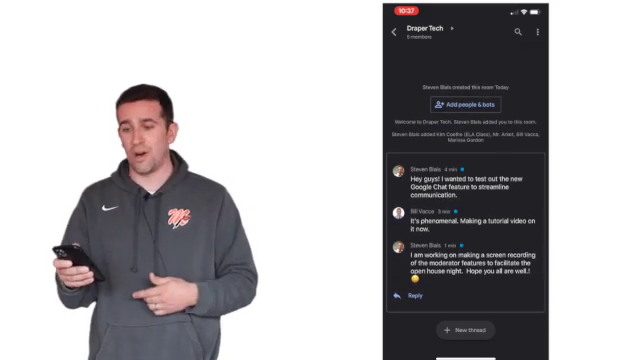
{"action": "left_click", "coordinate": [394, 32]}
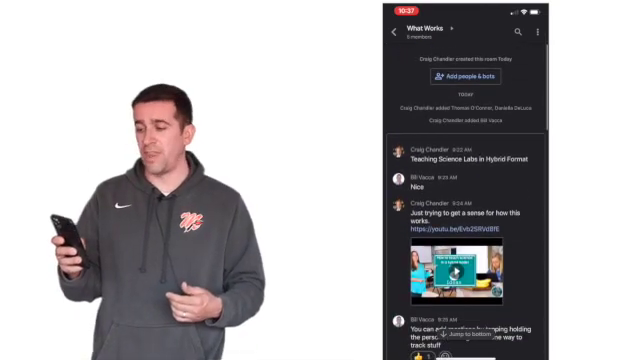
{"action": "scroll", "scroll_direction": "down", "scroll_amount": 3}
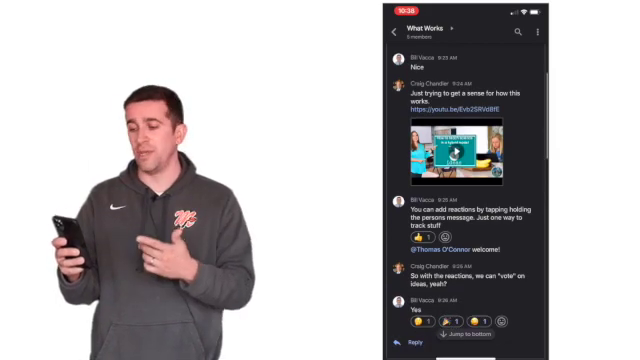
{"action": "scroll", "scroll_direction": "down", "scroll_amount": 3}
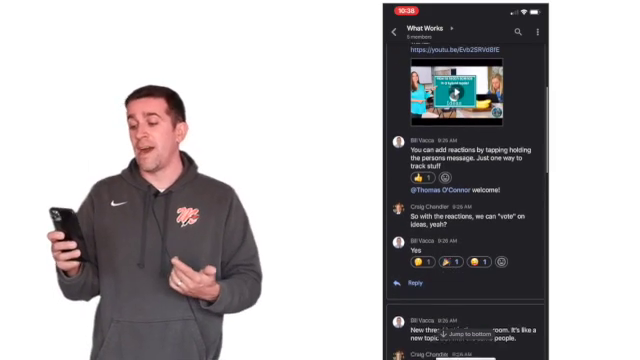
{"action": "scroll", "scroll_direction": "down", "scroll_amount": 3}
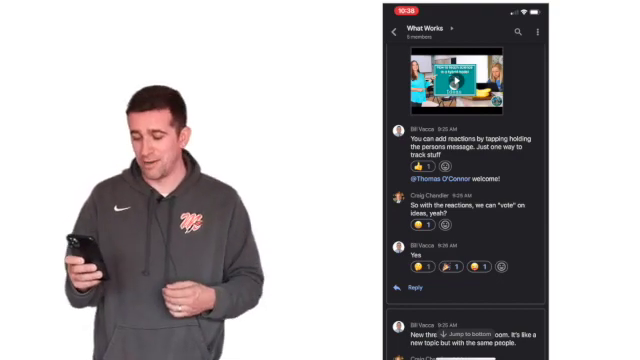
{"action": "scroll", "scroll_direction": "down", "scroll_amount": 3}
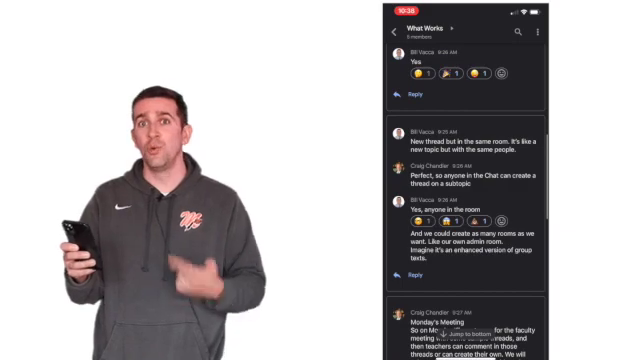
{"action": "scroll", "scroll_direction": "down", "scroll_amount": 3}
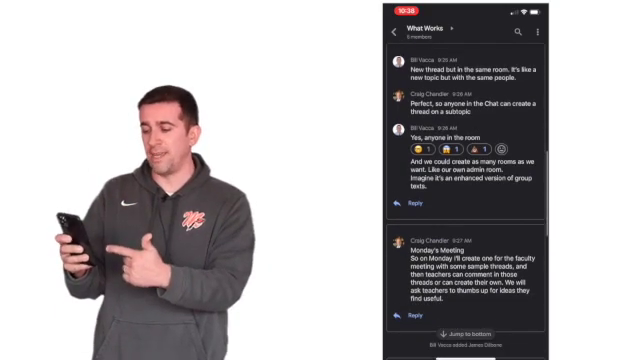
{"action": "scroll", "scroll_direction": "down", "scroll_amount": 3}
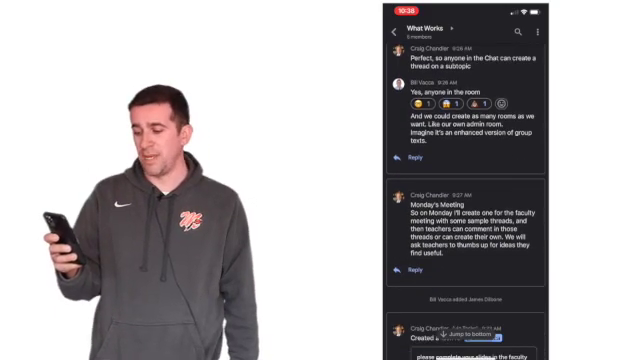
{"action": "scroll", "scroll_direction": "down", "scroll_amount": 3}
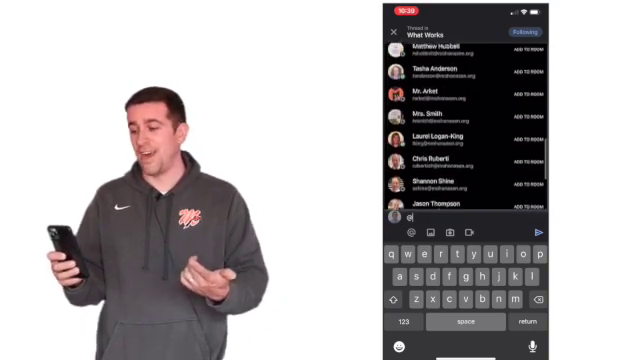
Leave the room and switch from the Rooms list to the direct chats list
{"action": "scroll", "scroll_direction": "down", "scroll_amount": 3}
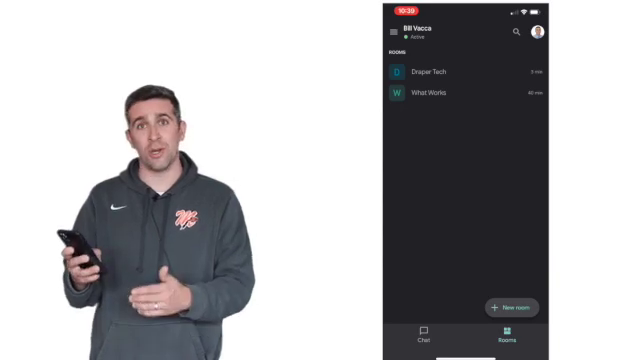
{"action": "left_click", "coordinate": [428, 340]}
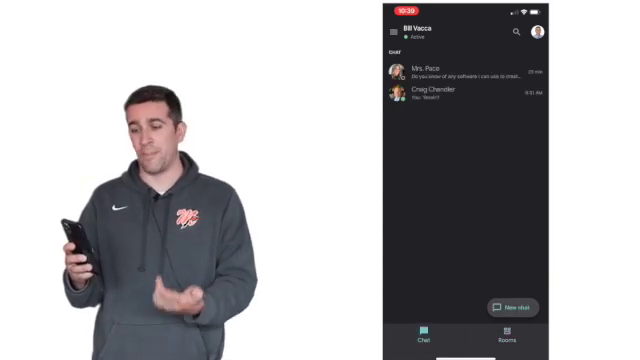
{"action": "left_click", "coordinate": [506, 340]}
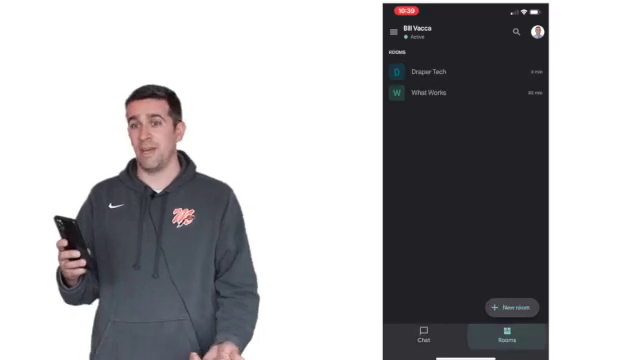